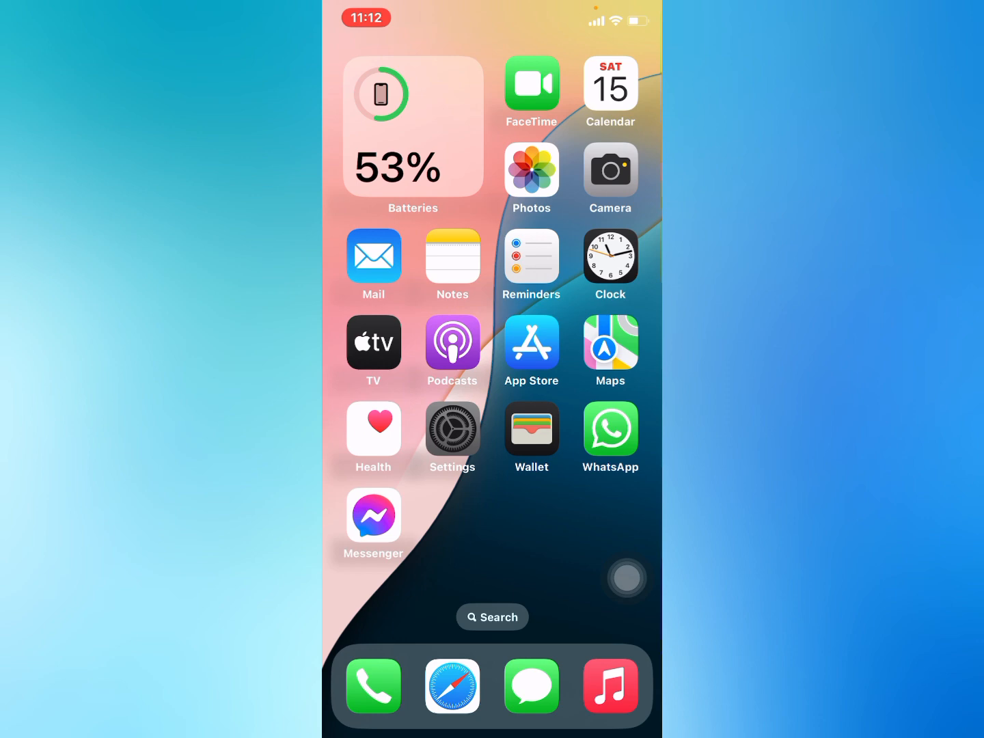
Launch the Settings app from the Home Screen.
left_click(452, 426)
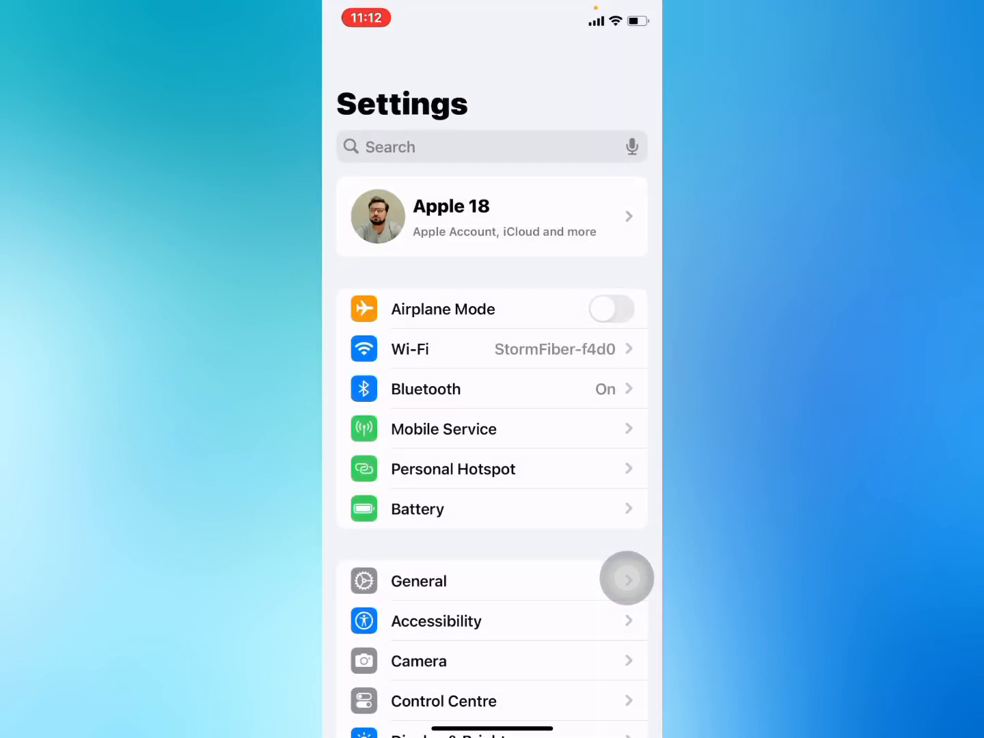
Go to General and open Transfer or Reset iPhone at the bottom of the list.
left_click(418, 581)
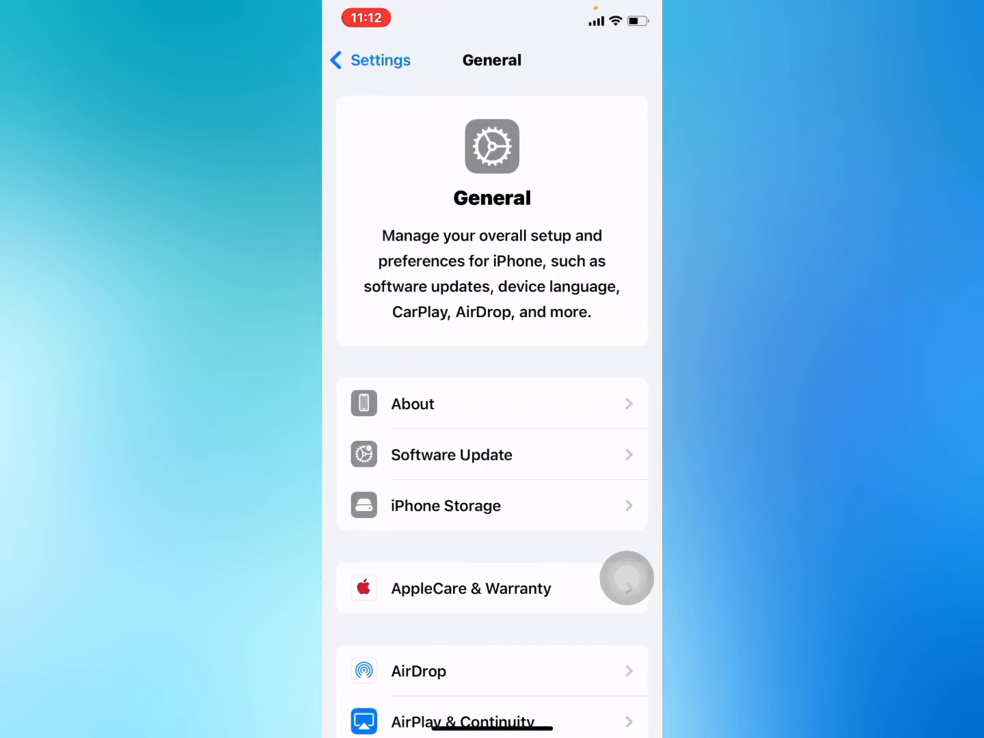
scroll("down", 3)
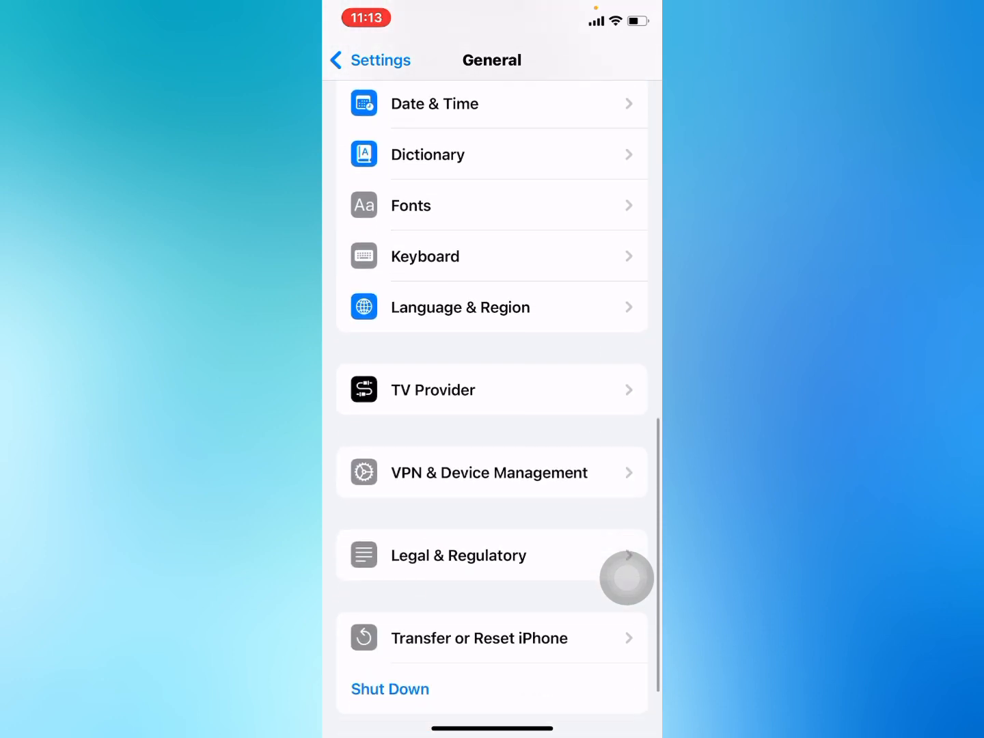
left_click(479, 637)
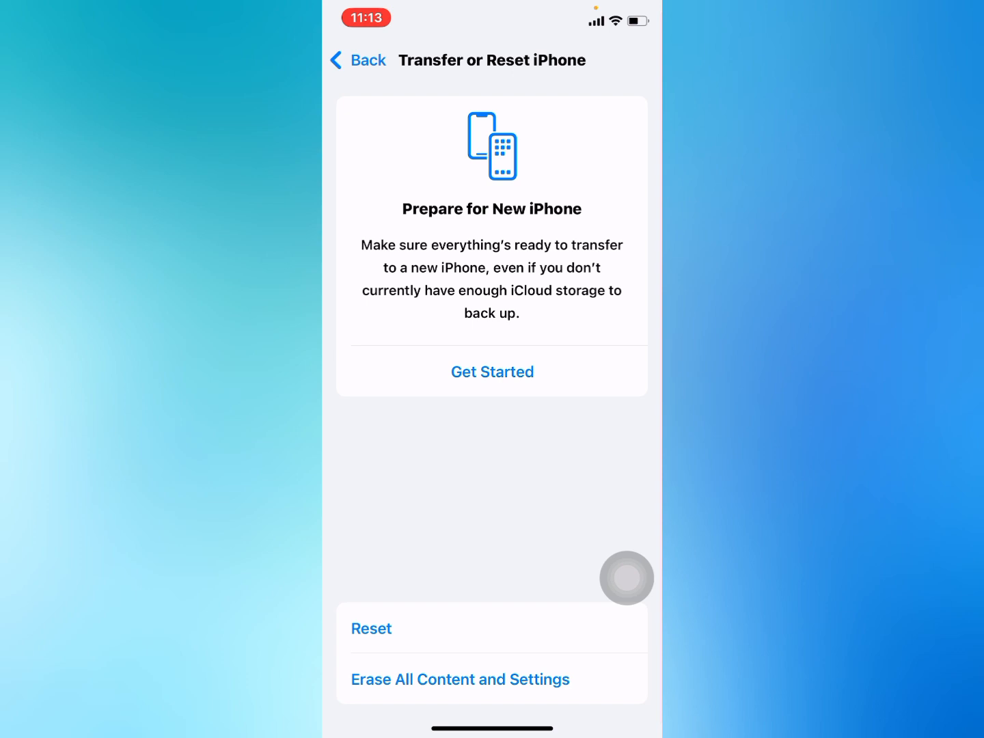
From the Reset options, choose Reset Home Screen Layout to bring up its confirmation.
left_click(372, 628)
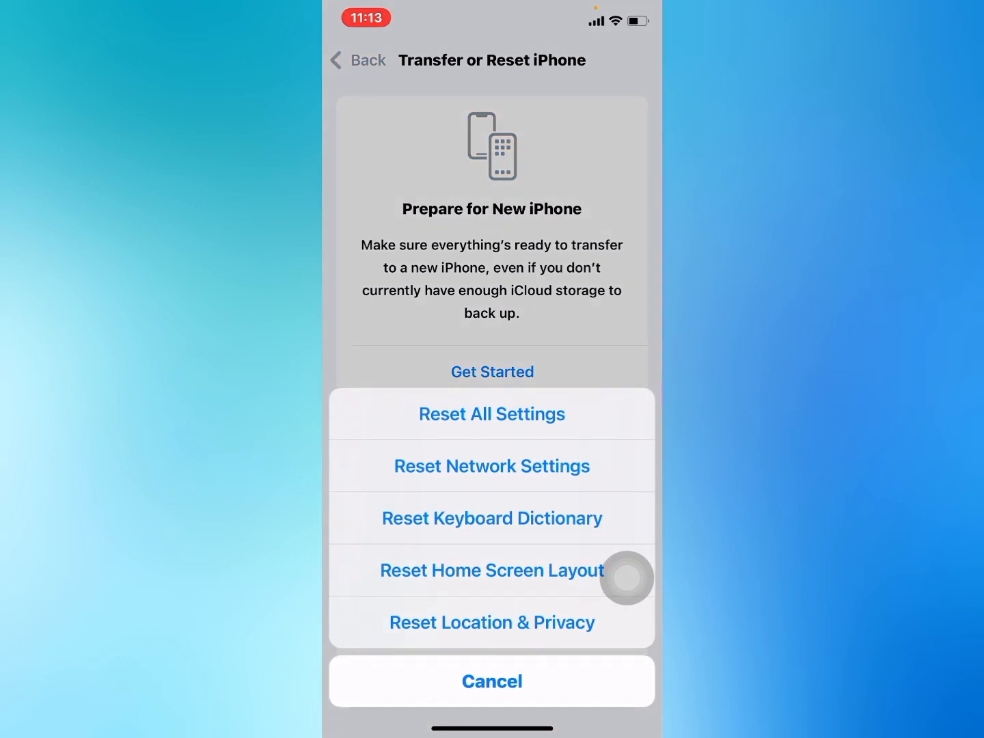
left_click(491, 570)
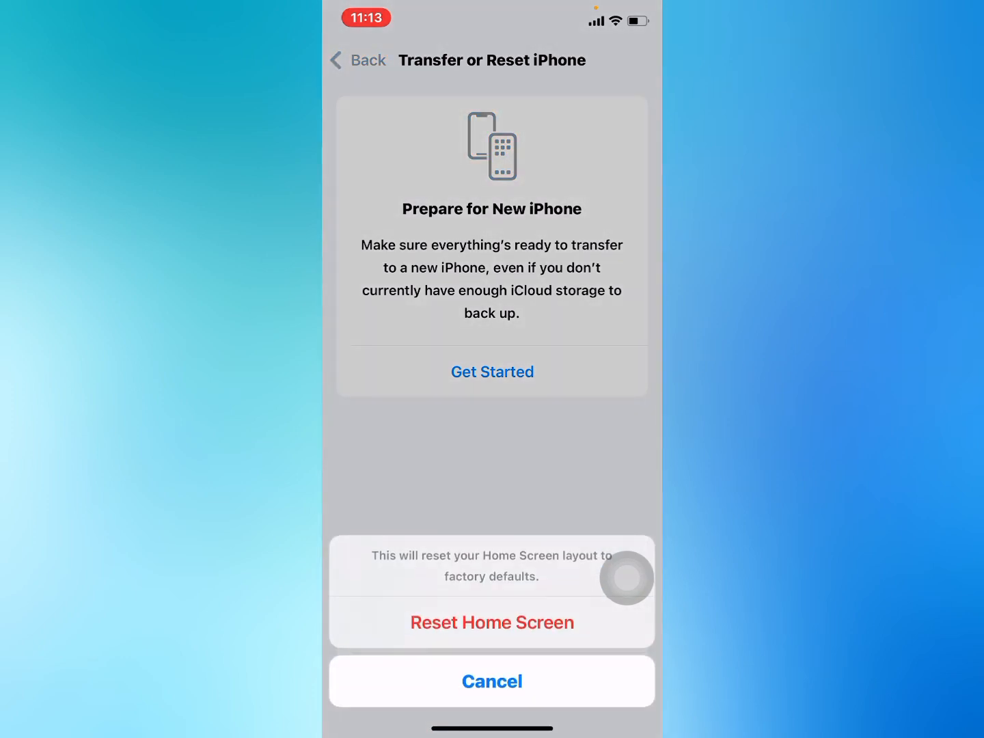